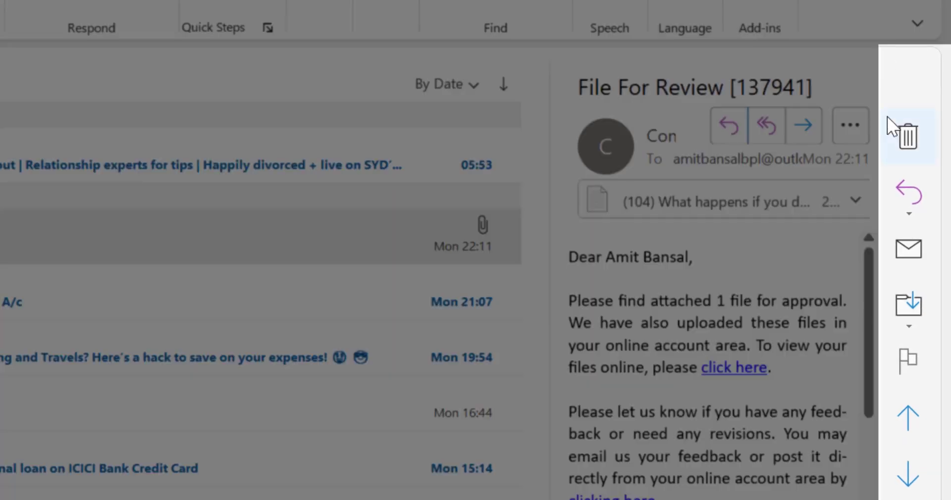
{"action": "mouse_move", "coordinate": [908, 194]}
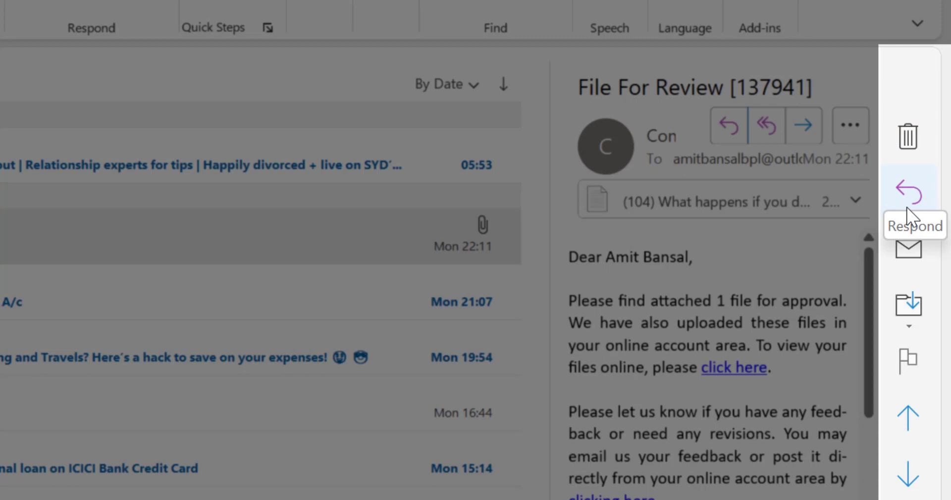
{"action": "mouse_move", "coordinate": [908, 303]}
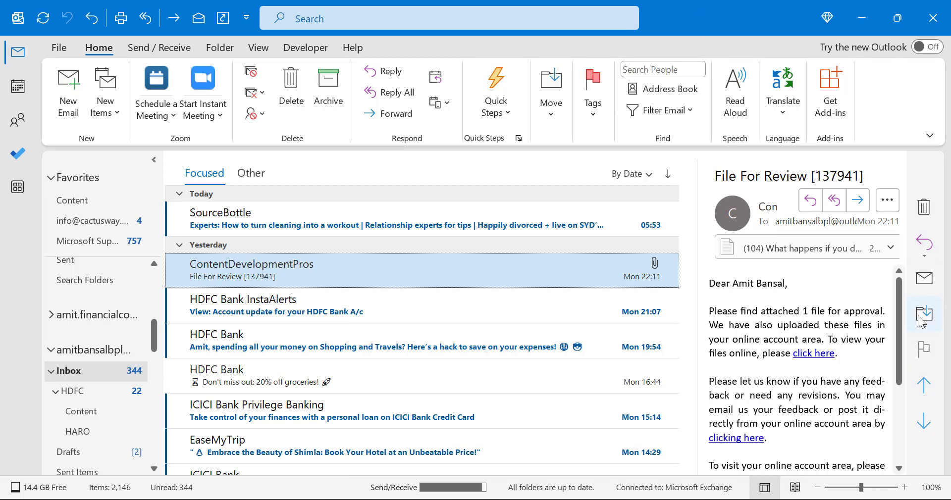
{"action": "mouse_move", "coordinate": [113, 40]}
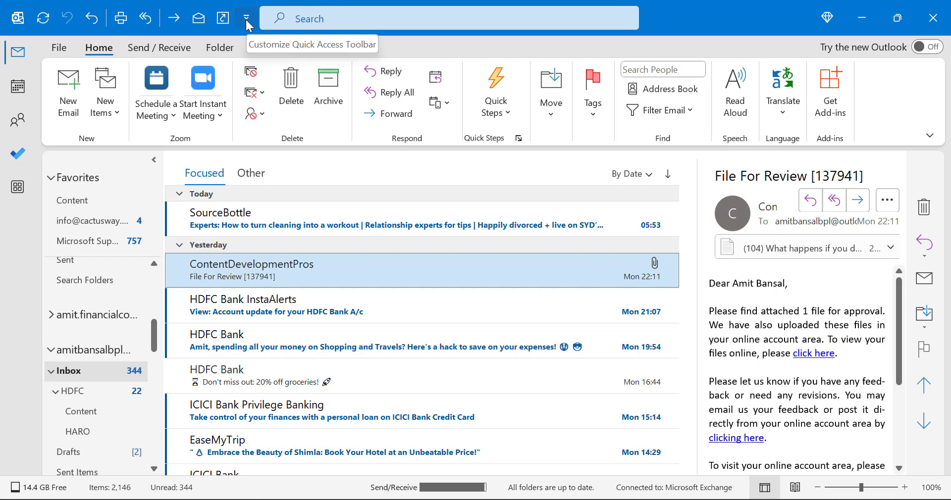
Open More Commands from the Quick Access Toolbar dropdown to reach its Outlook Options page
{"action": "left_click", "coordinate": [245, 17]}
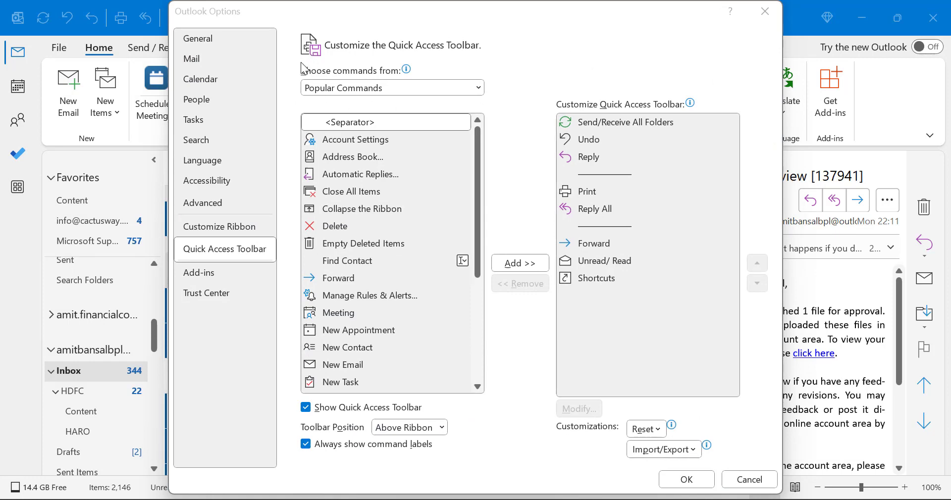
{"action": "mouse_move", "coordinate": [406, 70]}
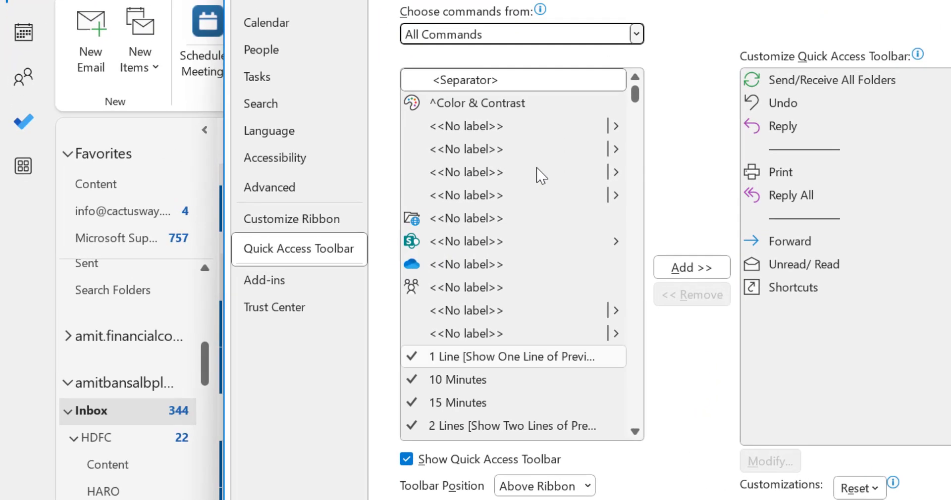
Scroll through All Commands to find Touch/Mouse Mode and add it to the toolbar
{"action": "scroll", "scroll_direction": "down", "scroll_amount": 3}
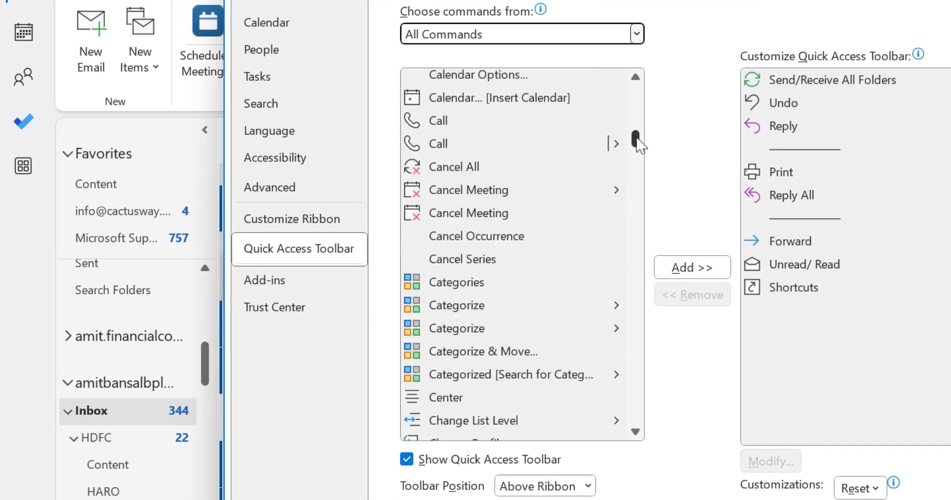
{"action": "scroll", "scroll_direction": "down", "scroll_amount": 3}
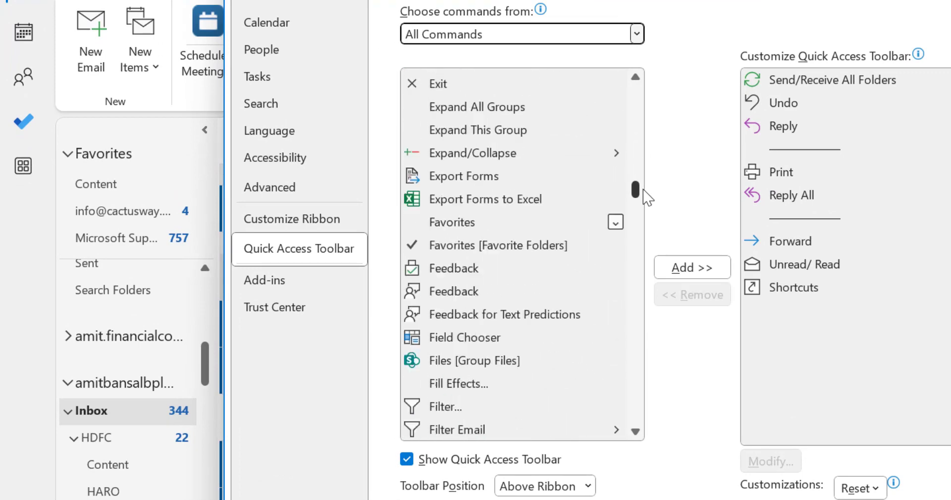
{"action": "scroll", "scroll_direction": "down", "scroll_amount": 3}
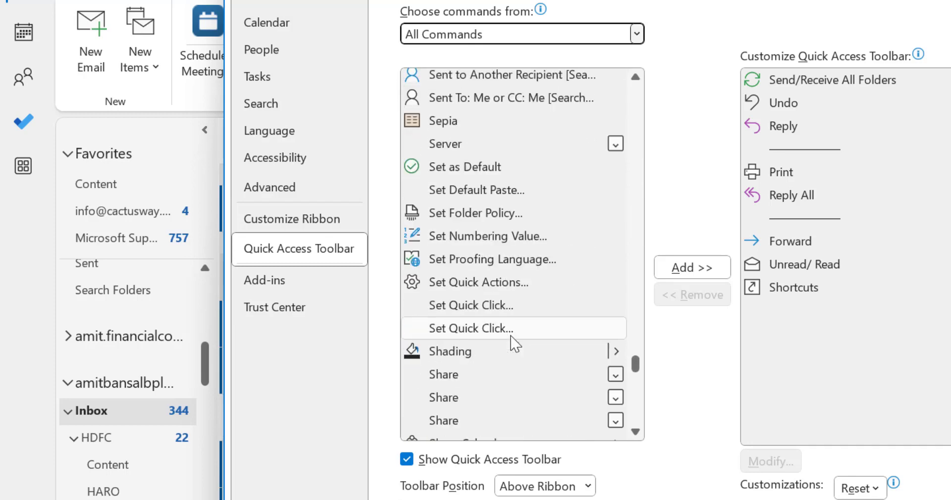
{"action": "scroll", "scroll_direction": "down", "scroll_amount": 3}
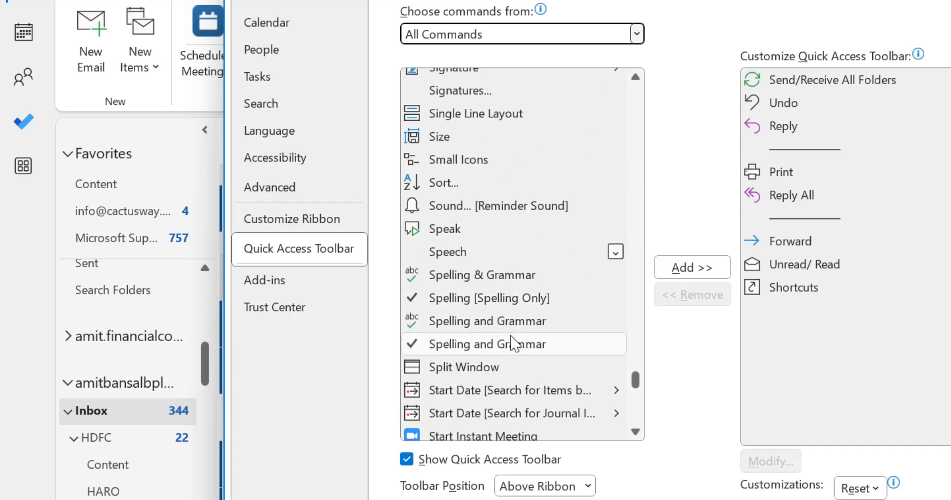
{"action": "scroll", "scroll_direction": "down", "scroll_amount": 3}
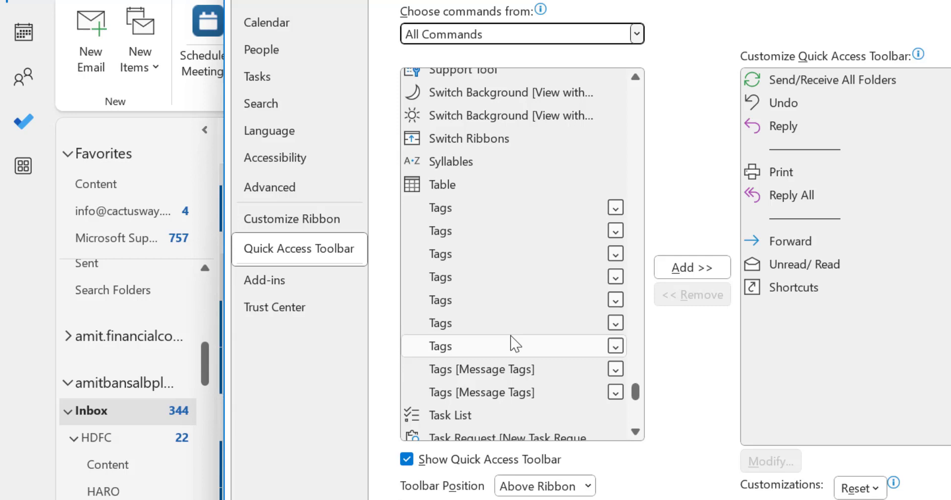
{"action": "scroll", "scroll_direction": "down", "scroll_amount": 3}
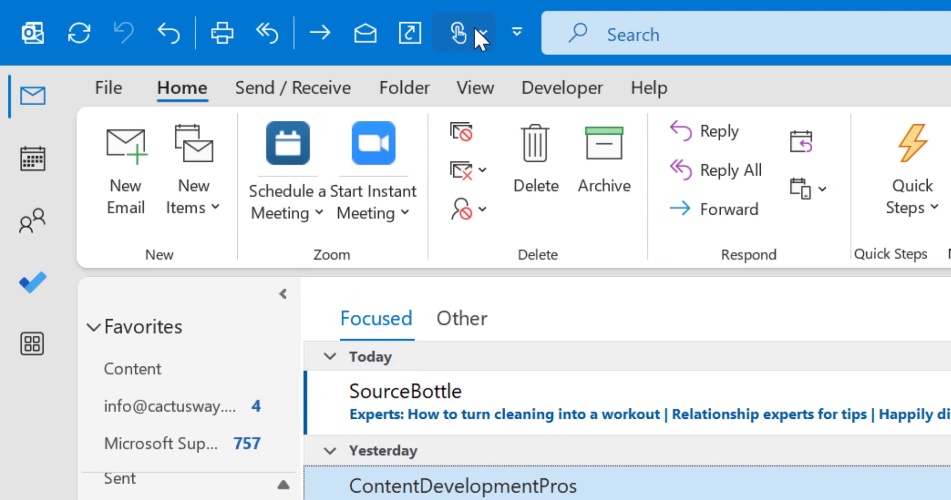
{"action": "mouse_move", "coordinate": [458, 33]}
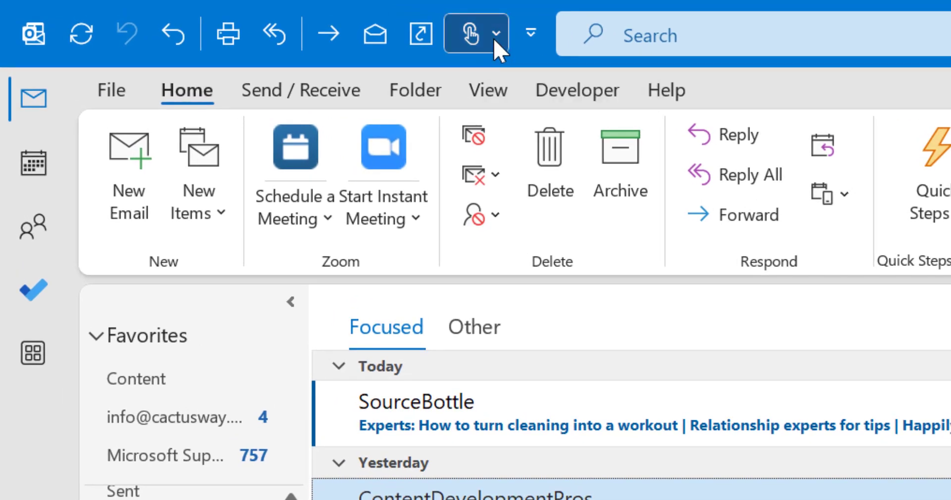
Open the new Touch/Mouse Mode dropdown to show the Mouse and Touch options
{"action": "left_click", "coordinate": [466, 33]}
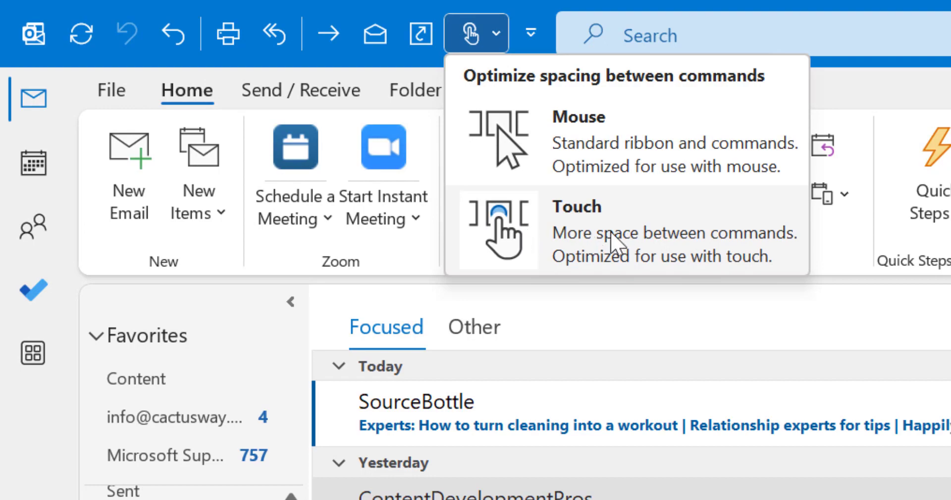
{"action": "mouse_move", "coordinate": [937, 267]}
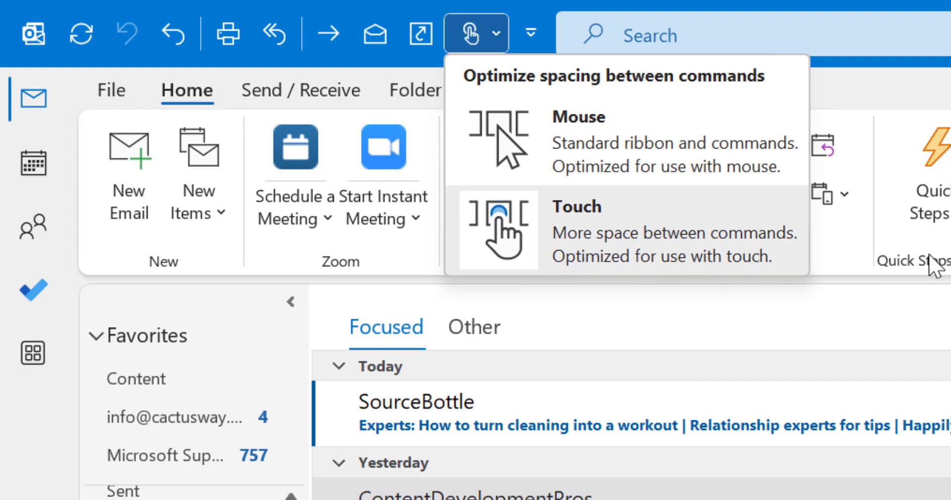